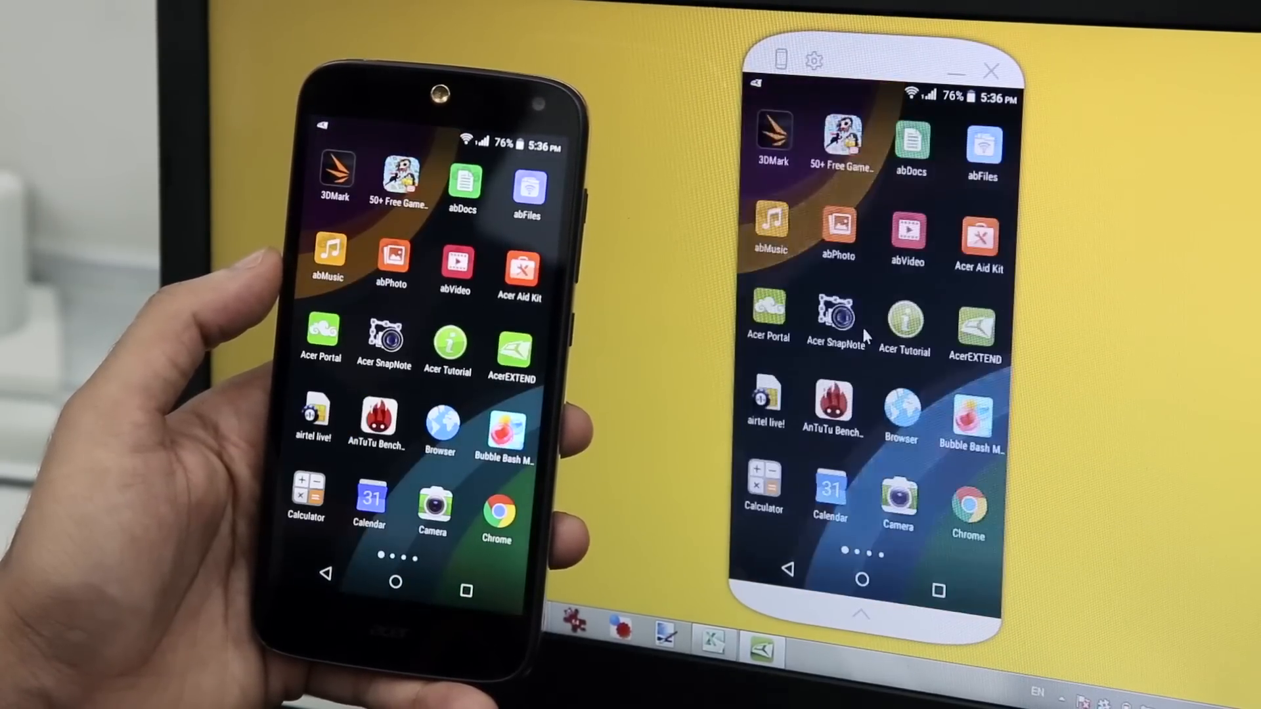
pyautogui.hscroll(-3)
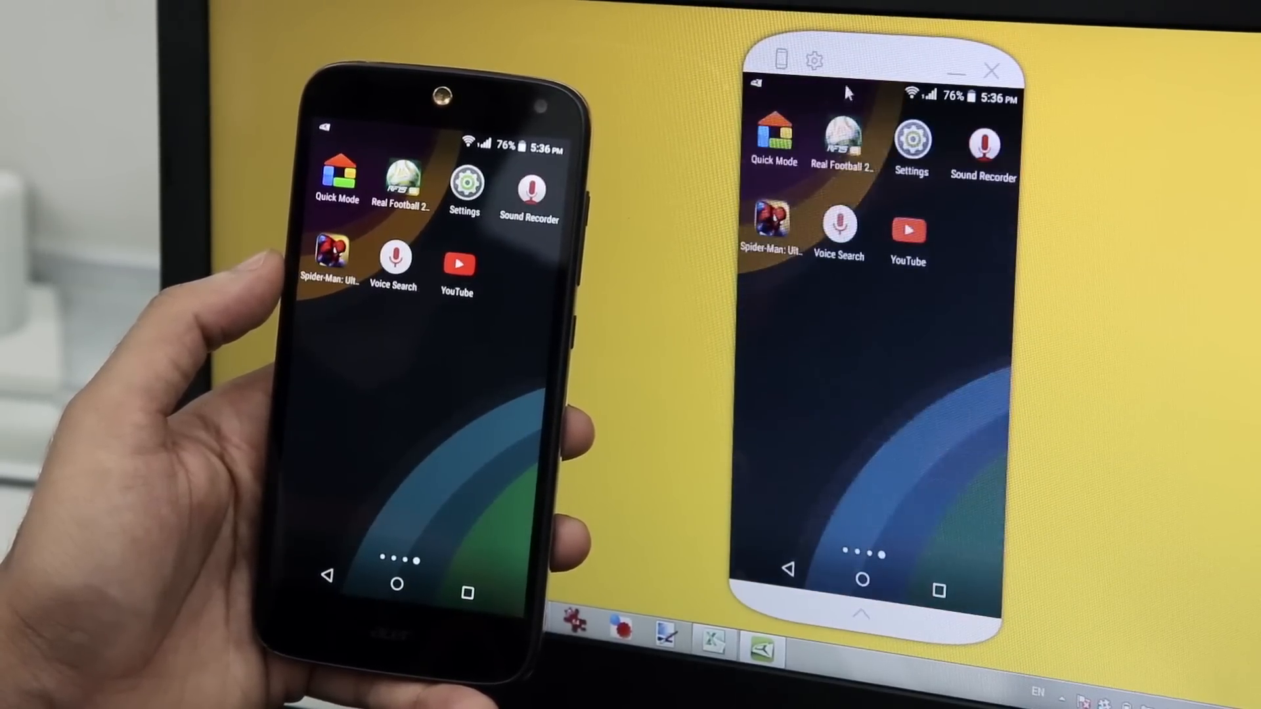